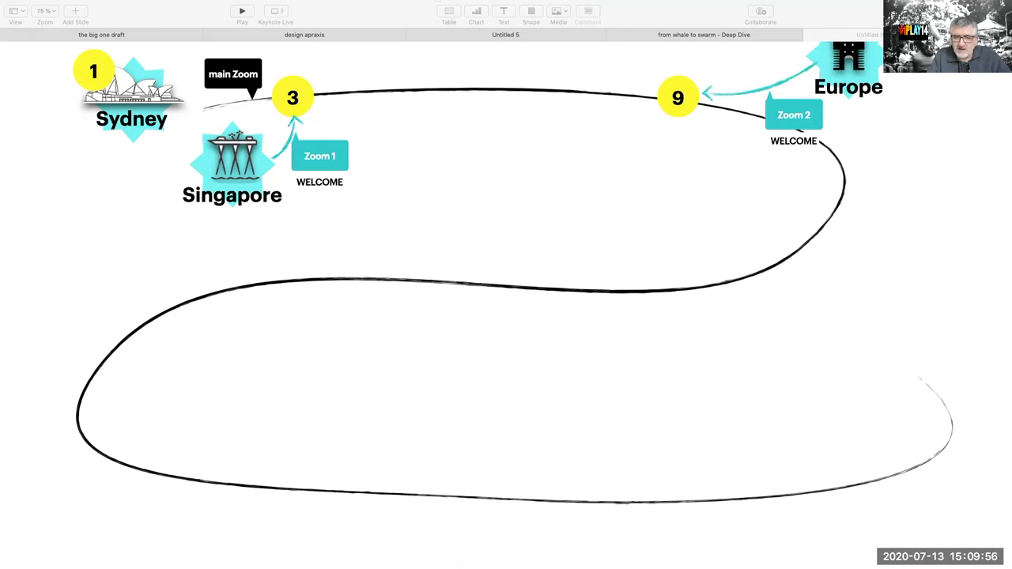
Step: Advance from the time-zone schedule to the Tools slide with Zoom, Trello, Miro and Slack
left_click(495, 340)
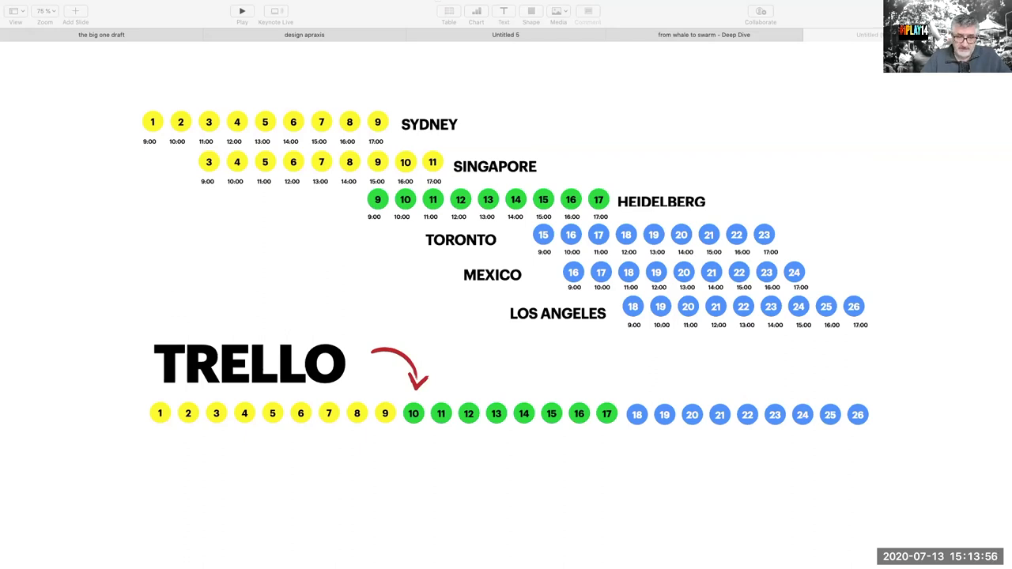
key("right")
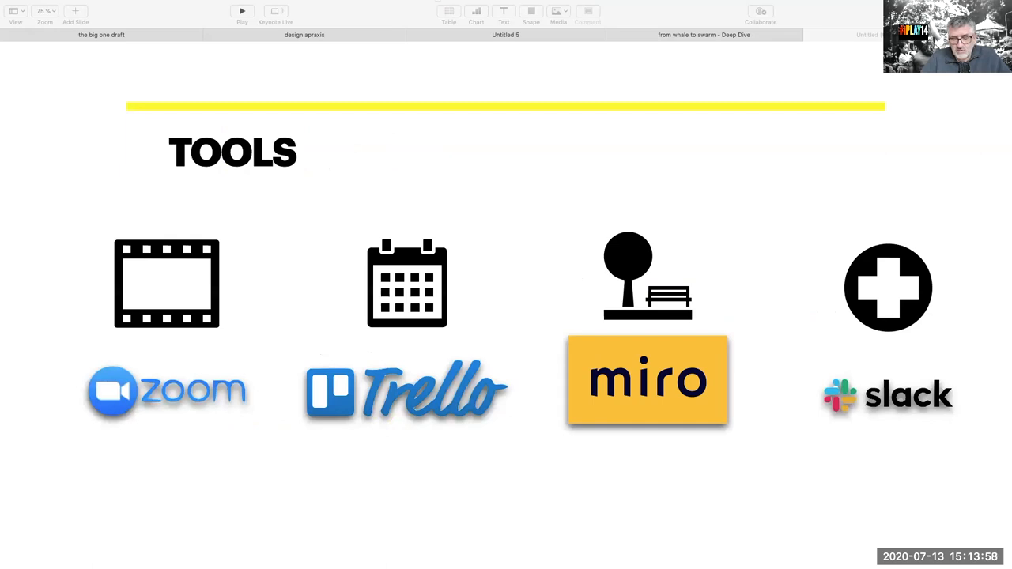